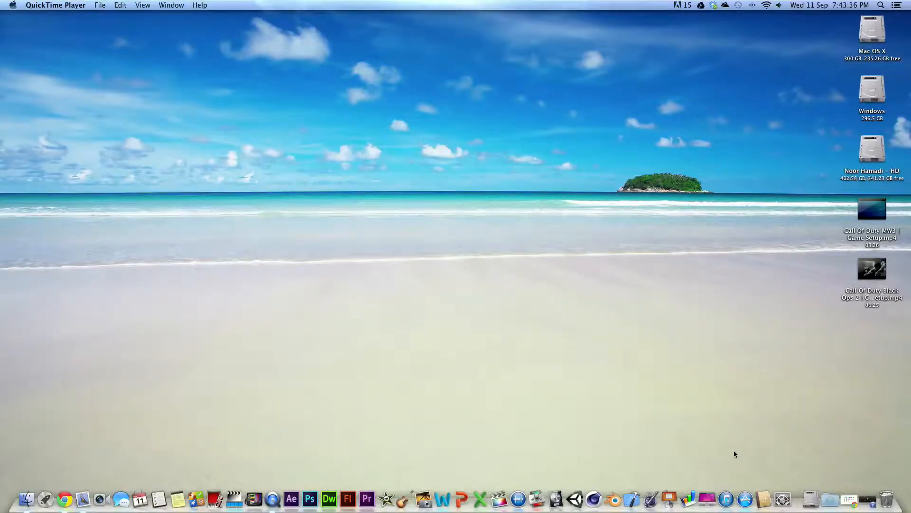
mouse_move(711, 499)
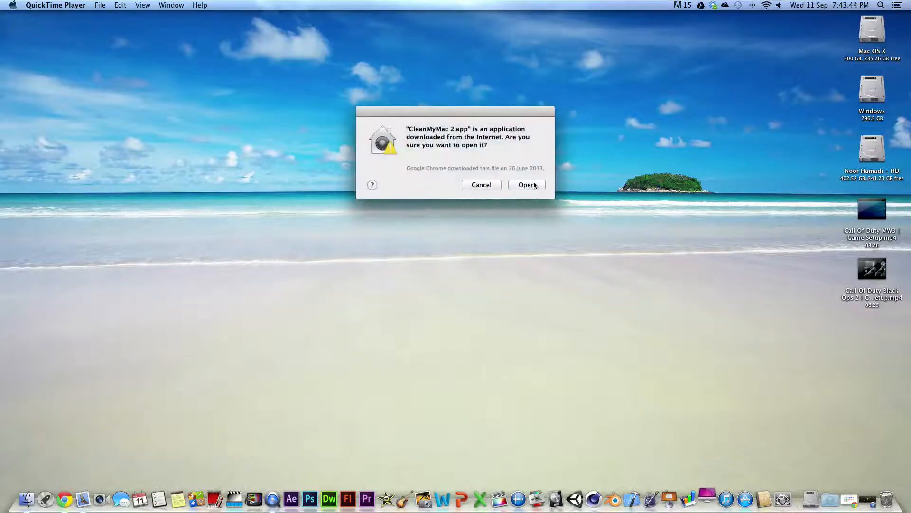
Step: Allow the downloaded CleanMyMac 2 to open past the security warning
left_click(526, 185)
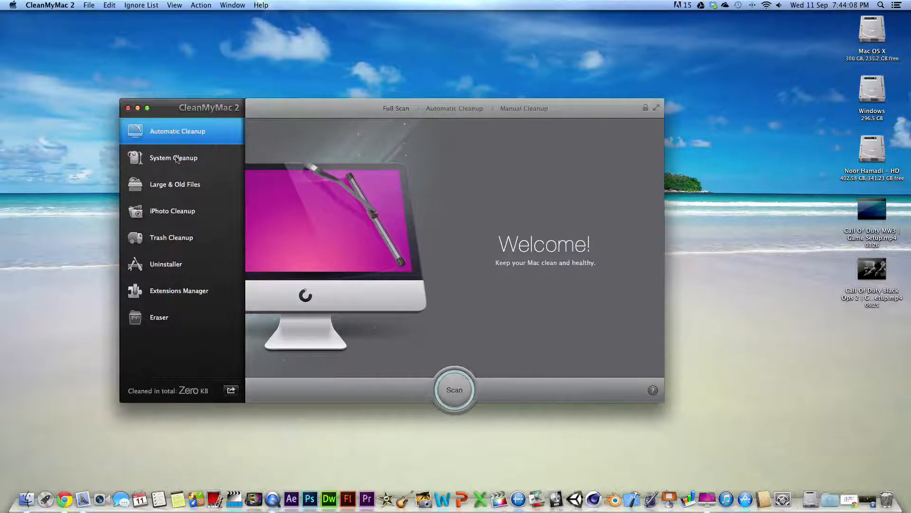
left_click(173, 158)
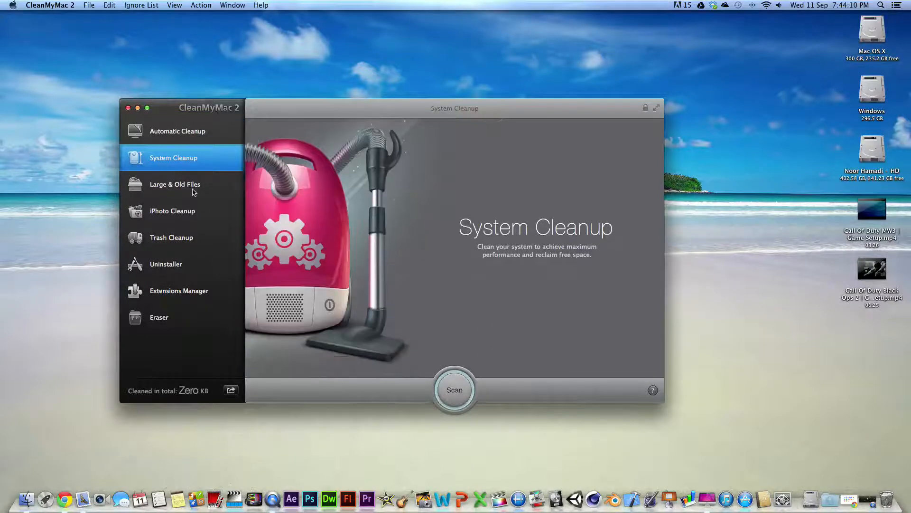
left_click(175, 184)
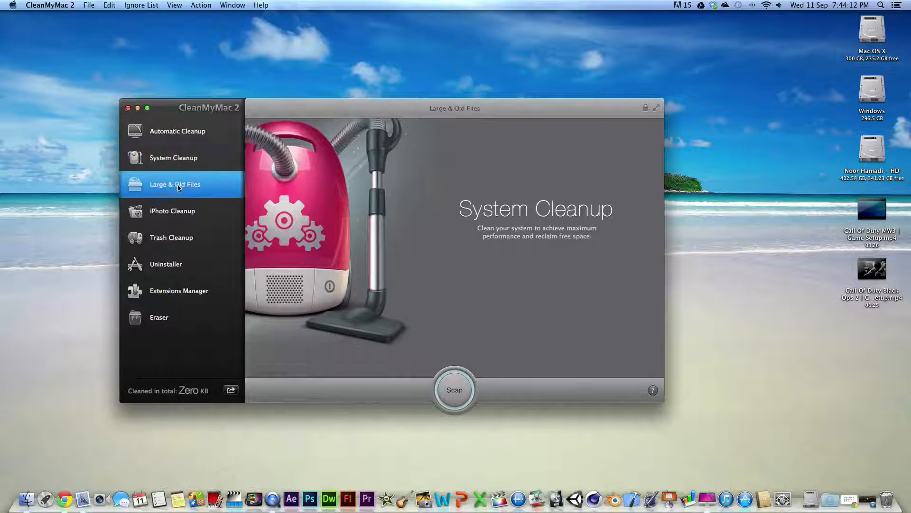
left_click(173, 211)
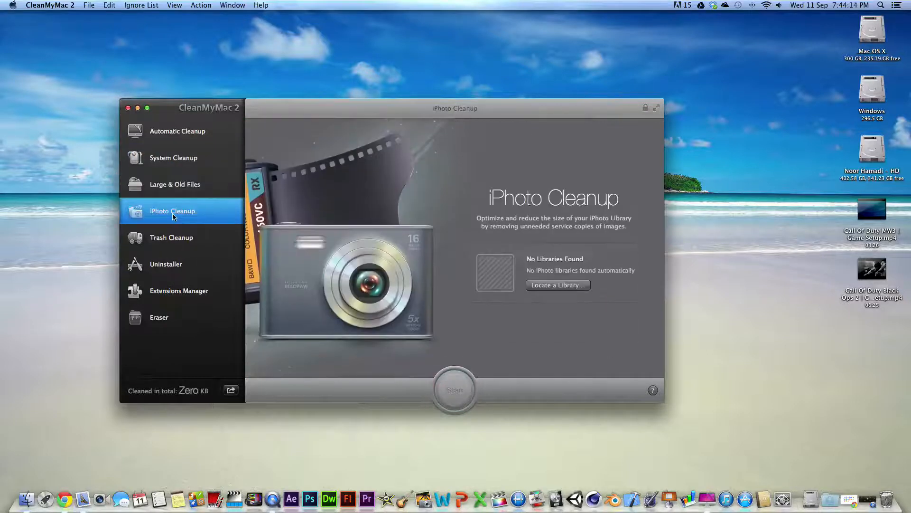
left_click(171, 238)
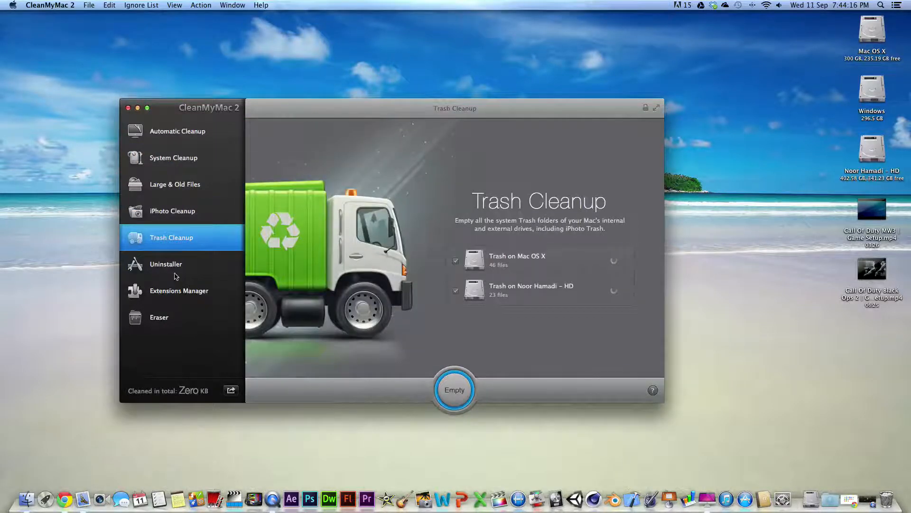
left_click(166, 264)
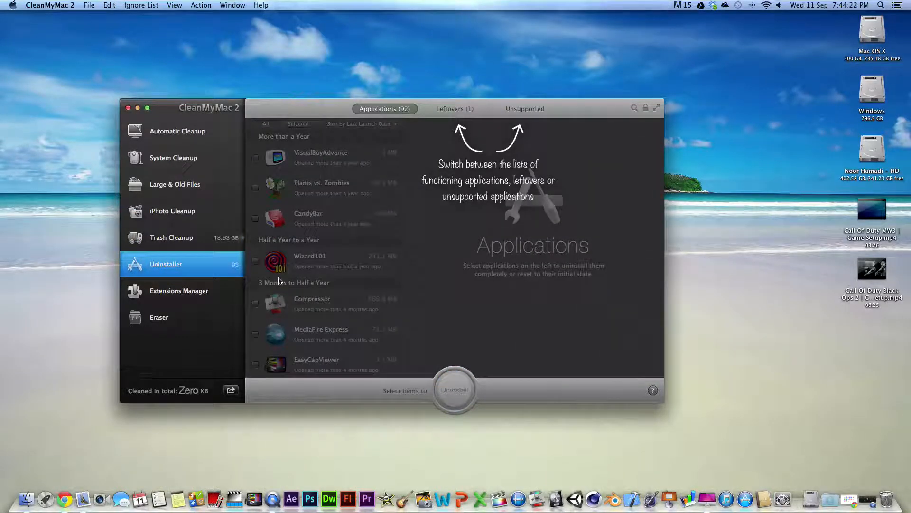
left_click(179, 290)
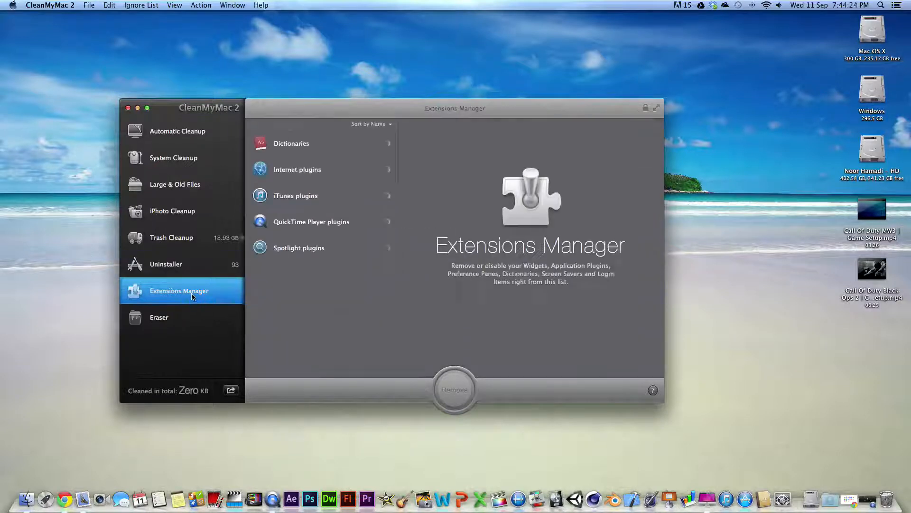
left_click(172, 317)
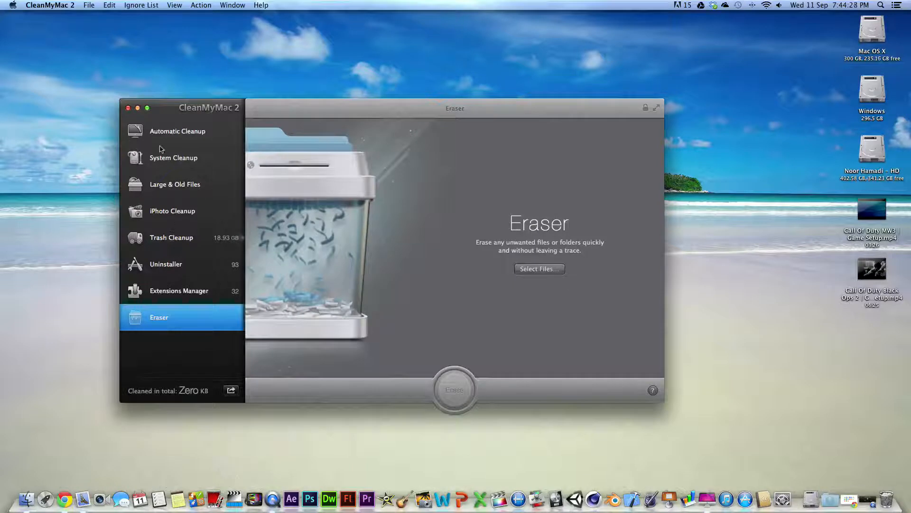
left_click(177, 131)
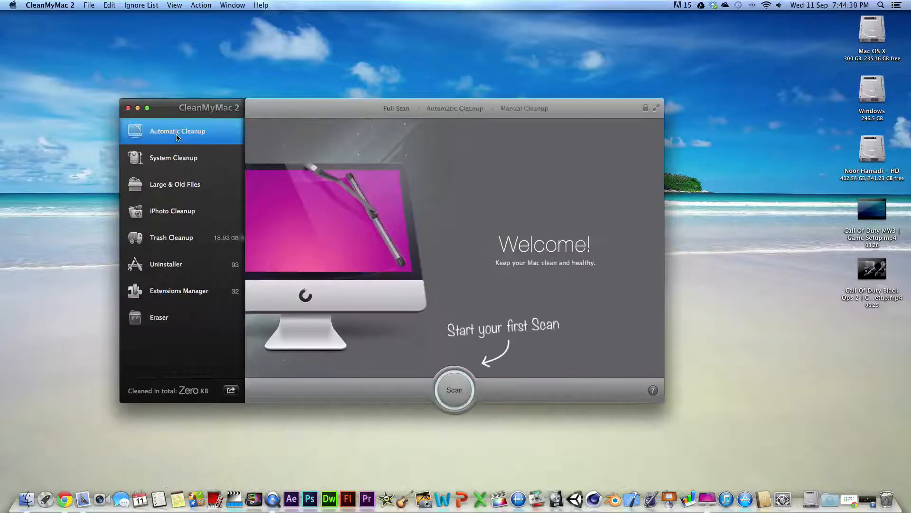
mouse_move(454, 407)
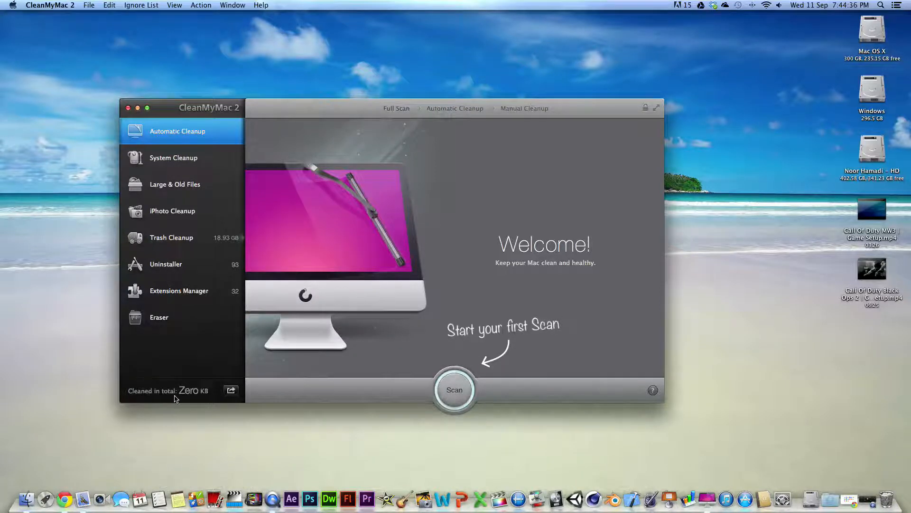
mouse_move(188, 391)
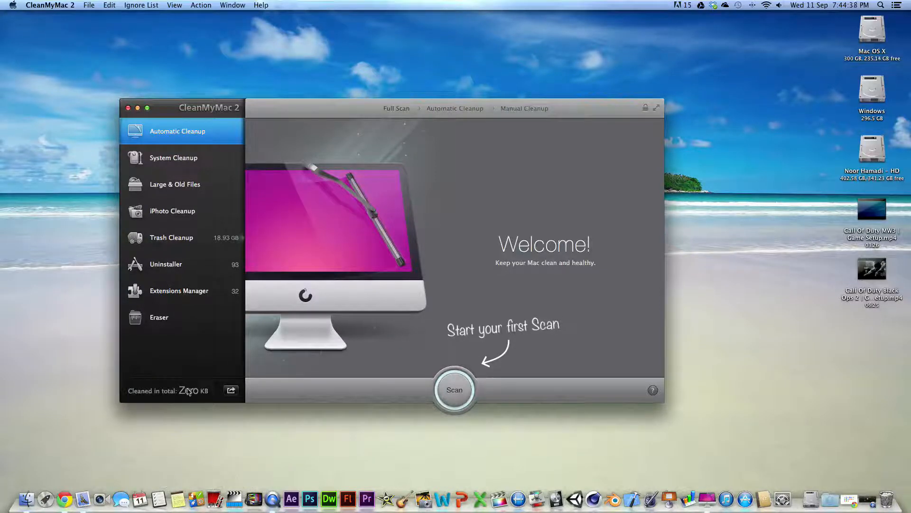
mouse_move(492, 451)
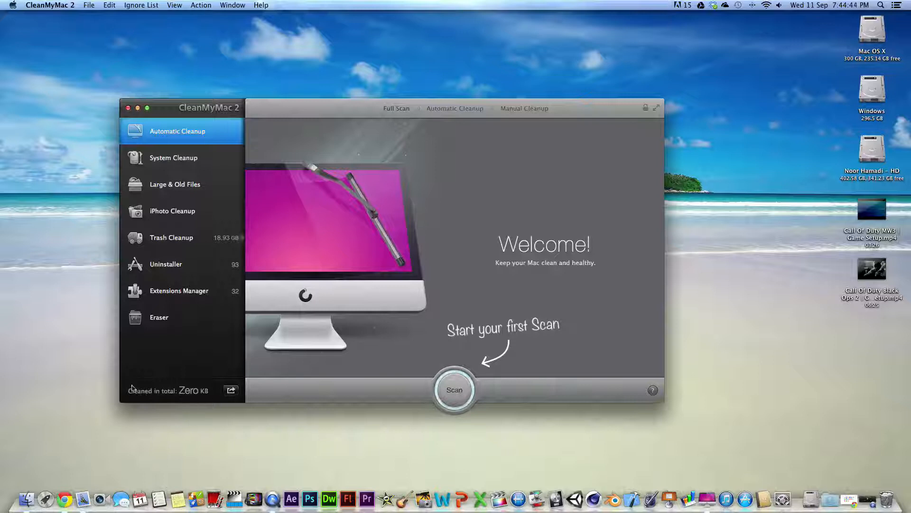
Step: Run the full scan, finding 3.1 GB of system junk and 18.93 GB of trash
left_click(455, 390)
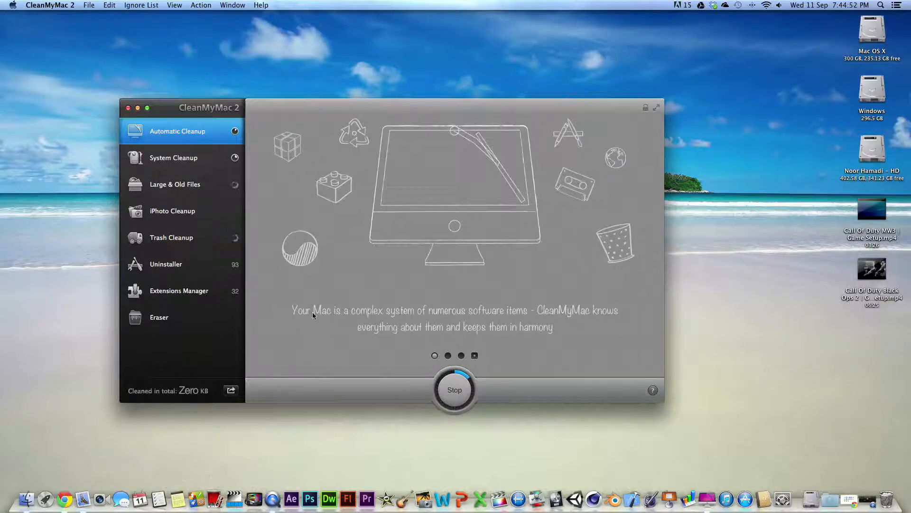
mouse_move(488, 320)
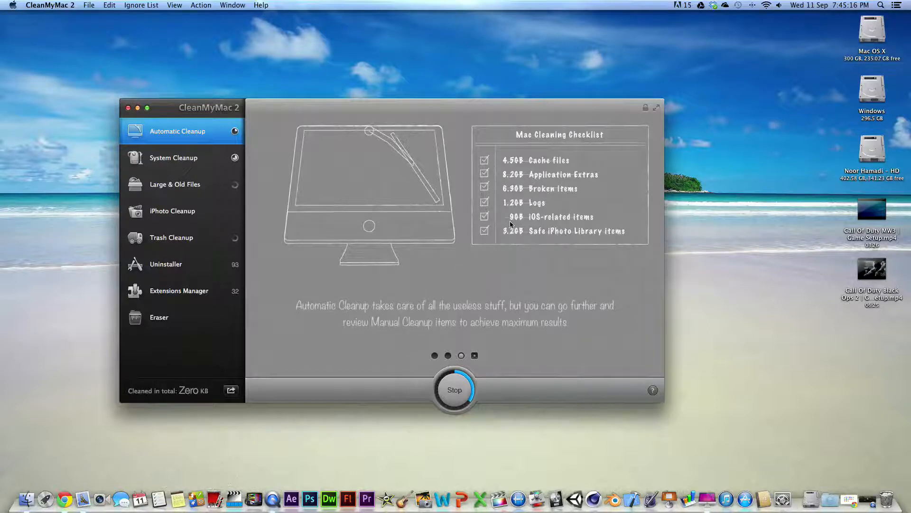
mouse_move(520, 227)
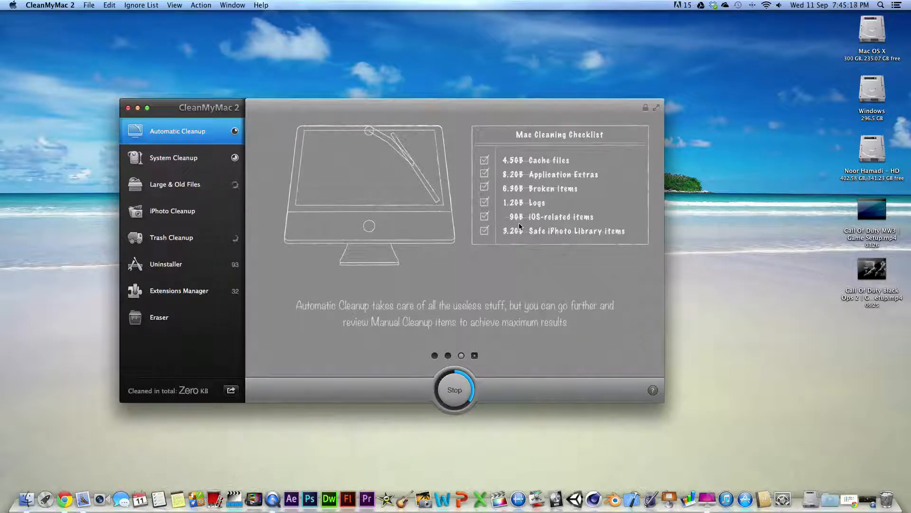
mouse_move(575, 215)
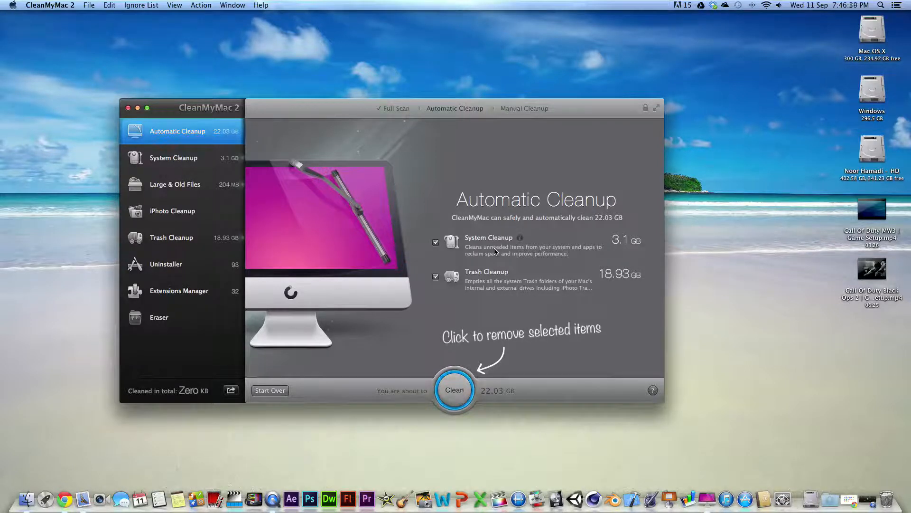
Step: Exclude the external drive's trash and the Mac OS X trash from Automatic Cleanup
left_click(171, 238)
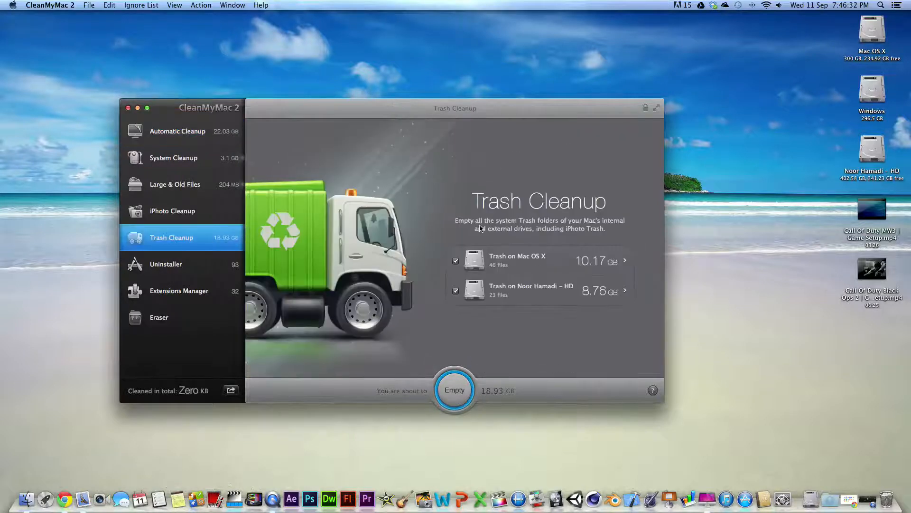
left_click(456, 291)
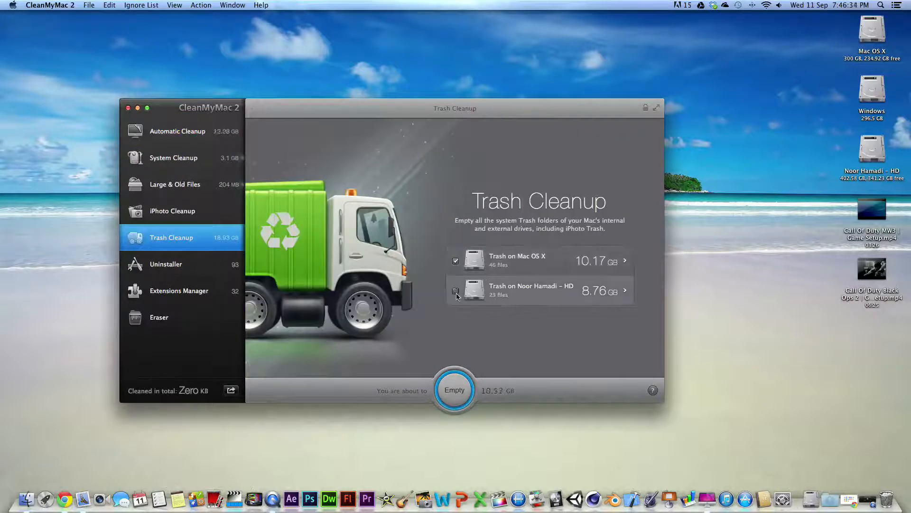
left_click(456, 261)
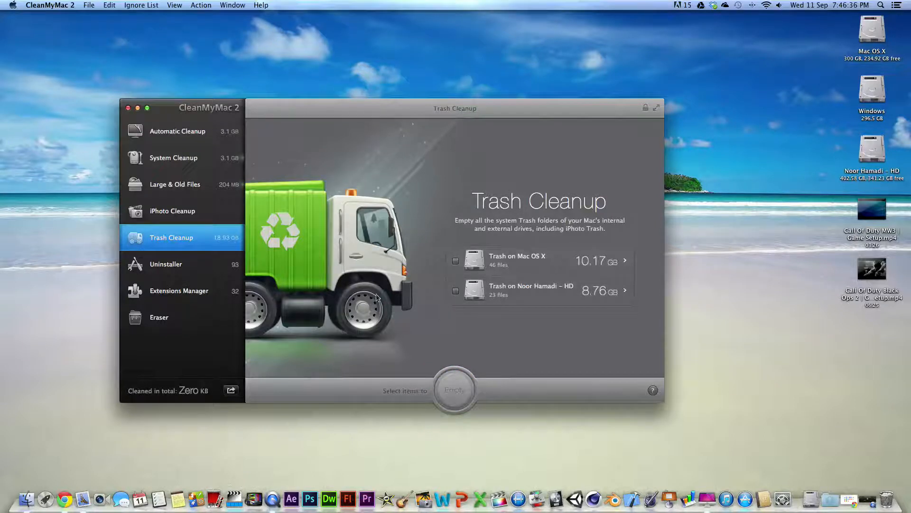
left_click(178, 131)
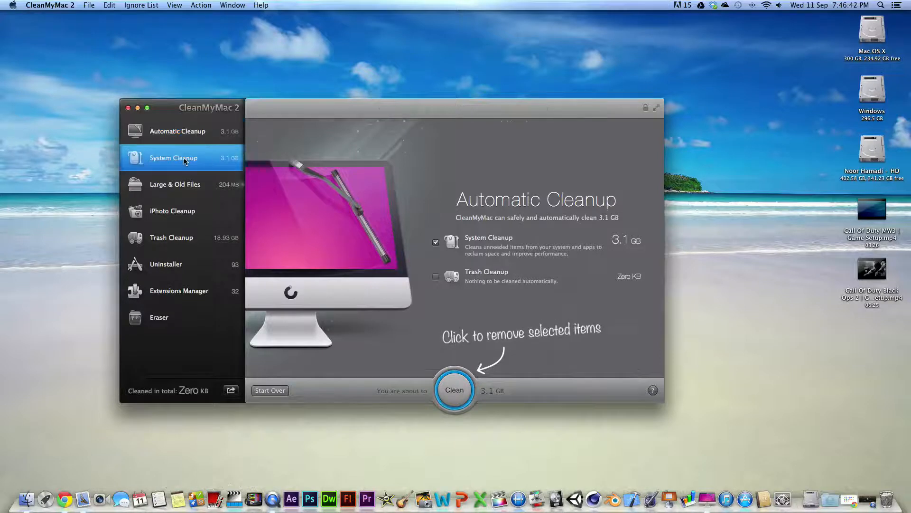
Step: In System Cleanup's detailed results, exclude Arabic language files and review the lists
left_click(173, 158)
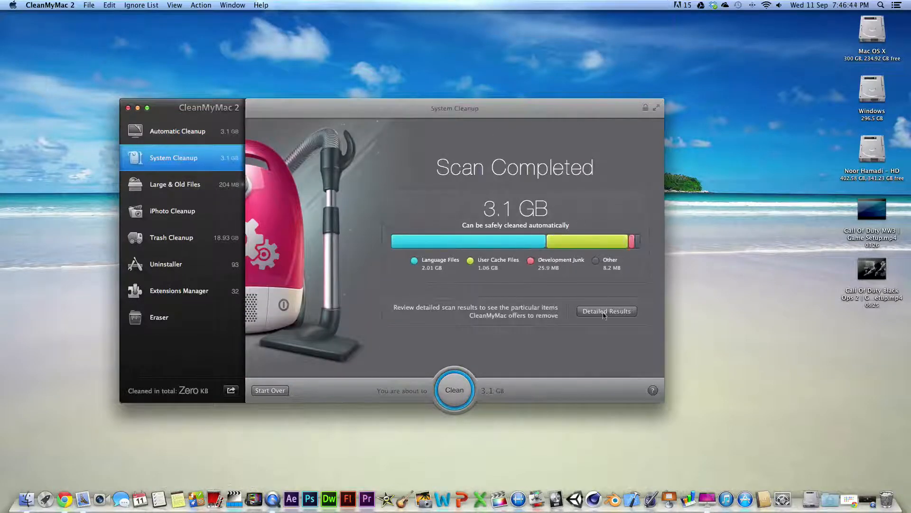
left_click(606, 311)
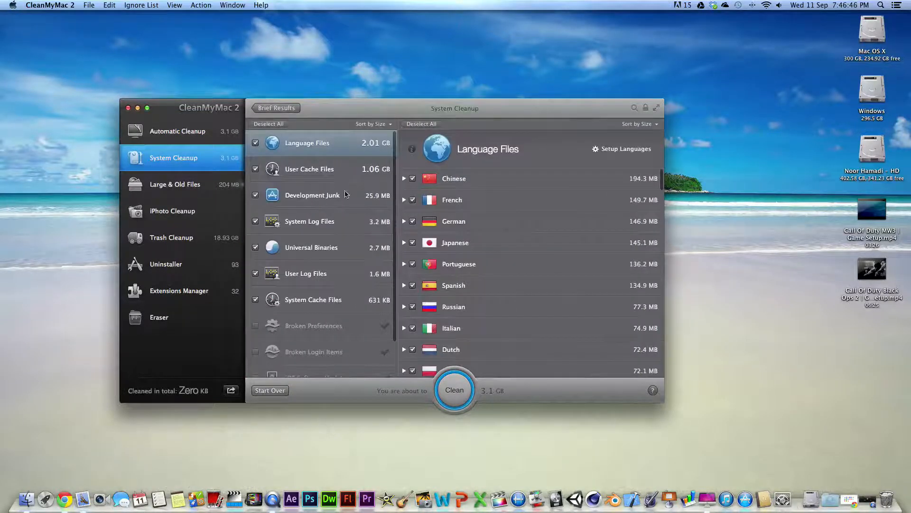
scroll("down", 3)
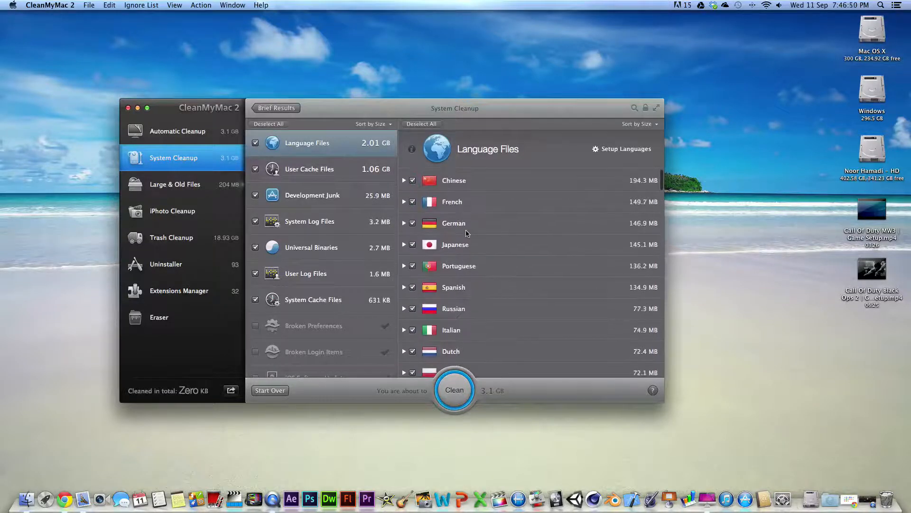
scroll("down", 3)
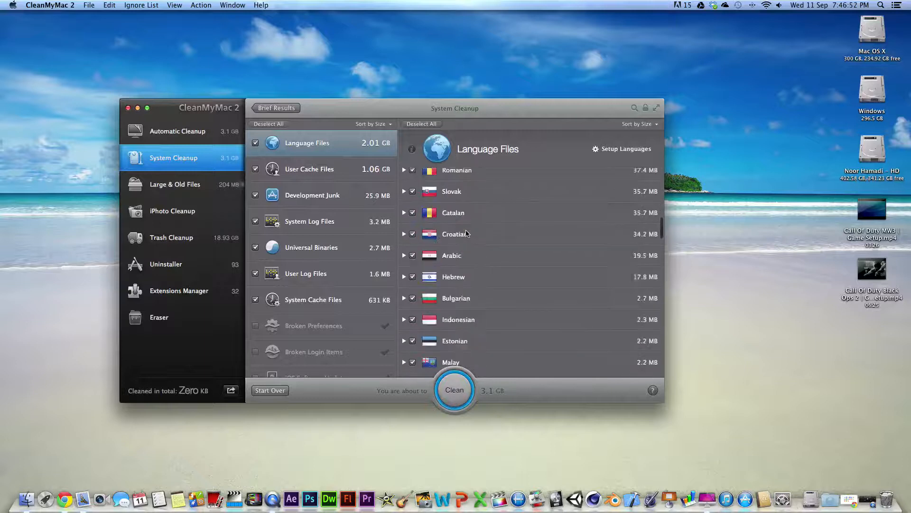
left_click(412, 255)
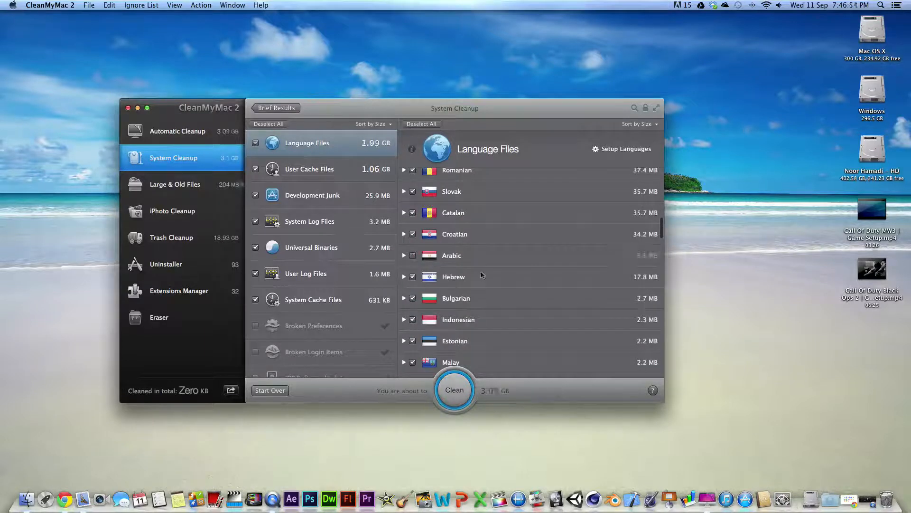
scroll("down", 3)
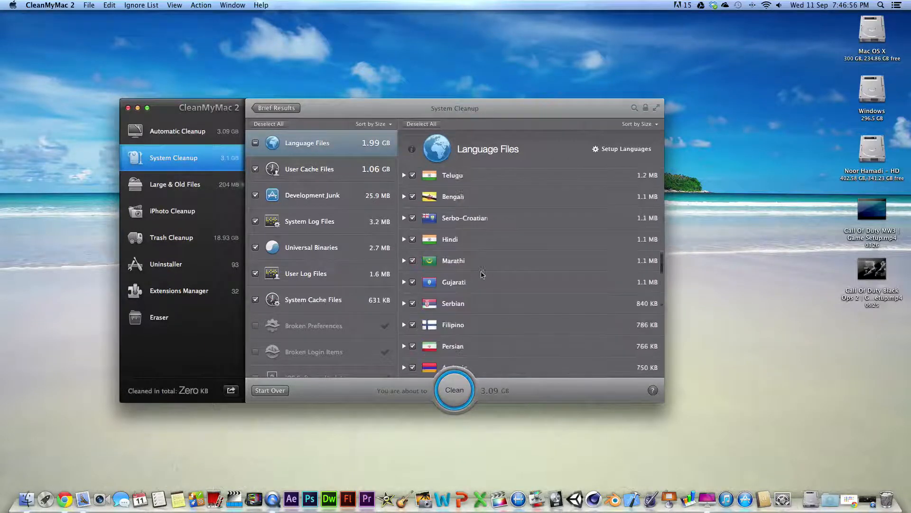
scroll("down", 3)
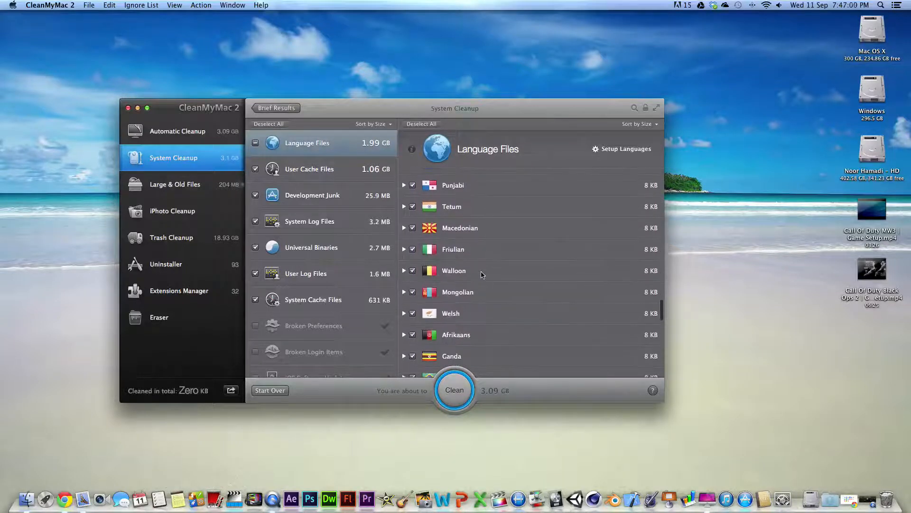
scroll("down", 3)
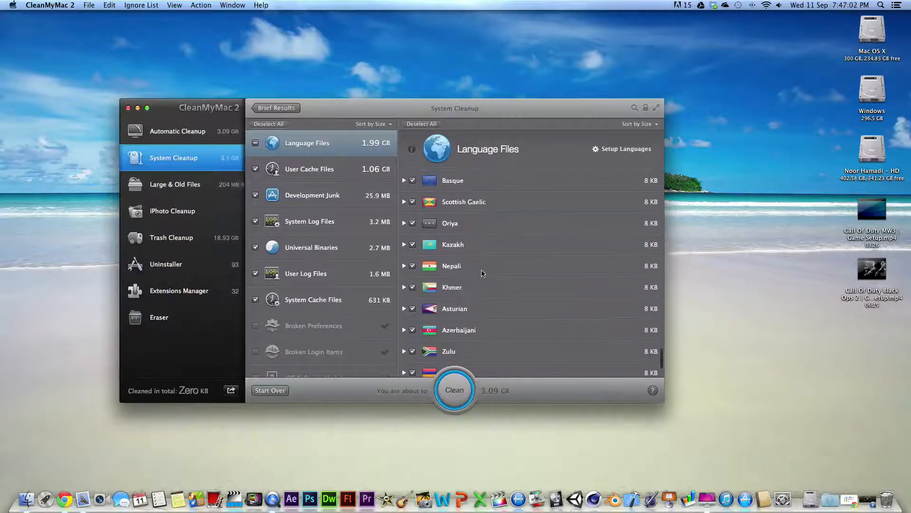
scroll("down", 3)
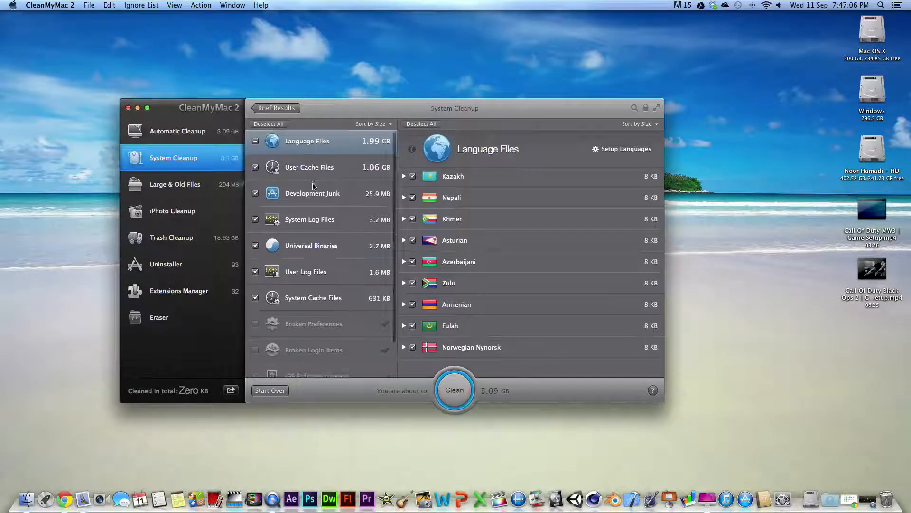
scroll("down", 3)
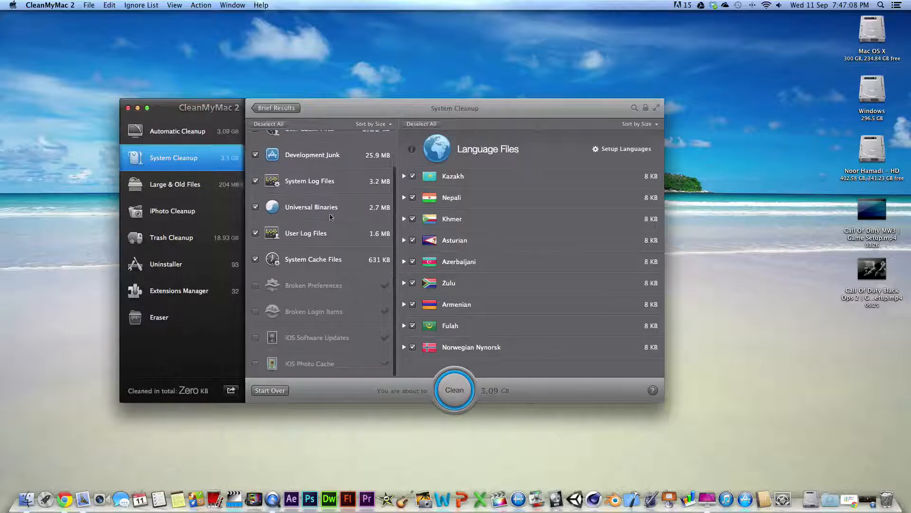
left_click(178, 131)
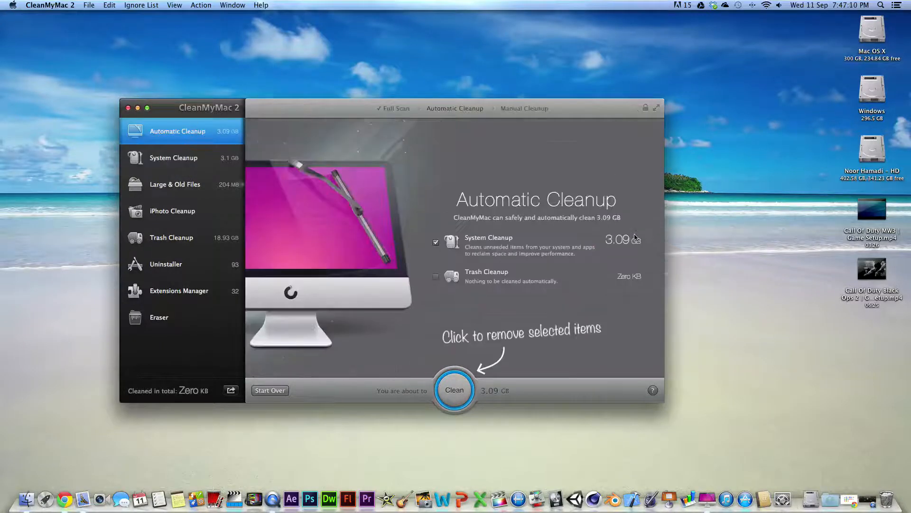
mouse_move(392, 384)
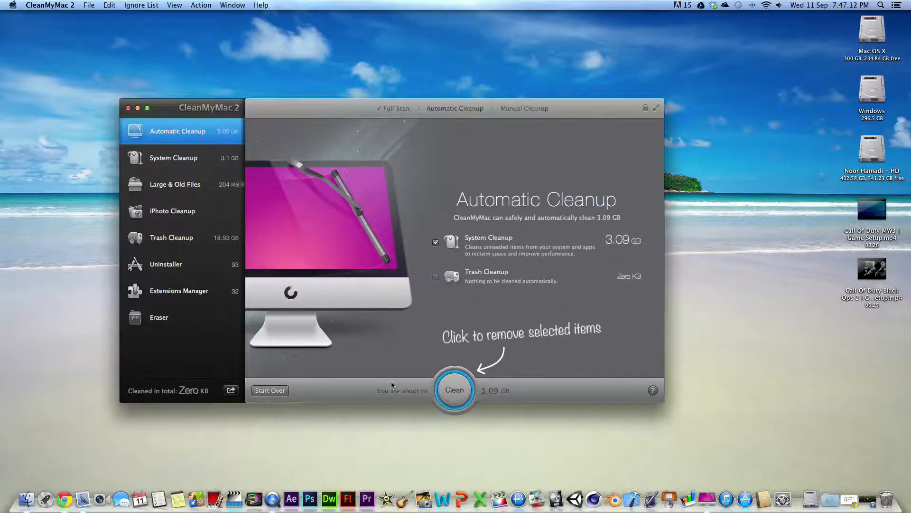
mouse_move(504, 399)
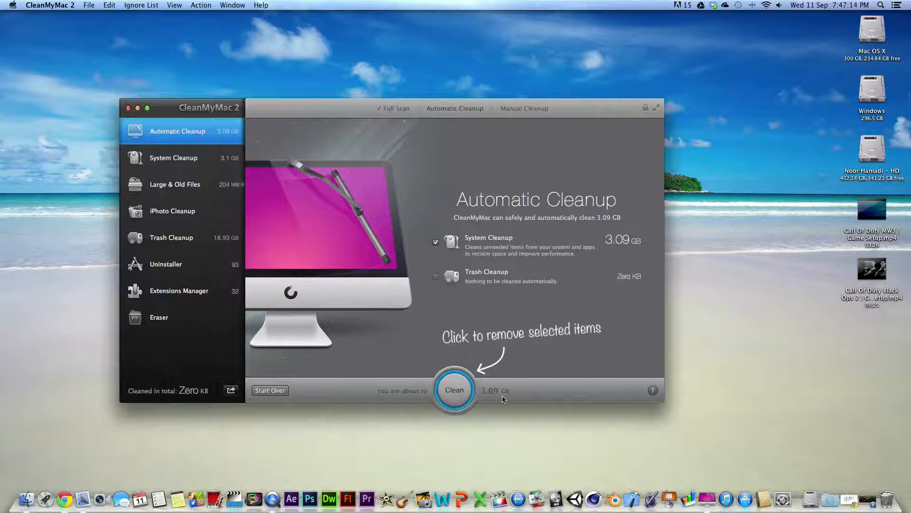
mouse_move(416, 398)
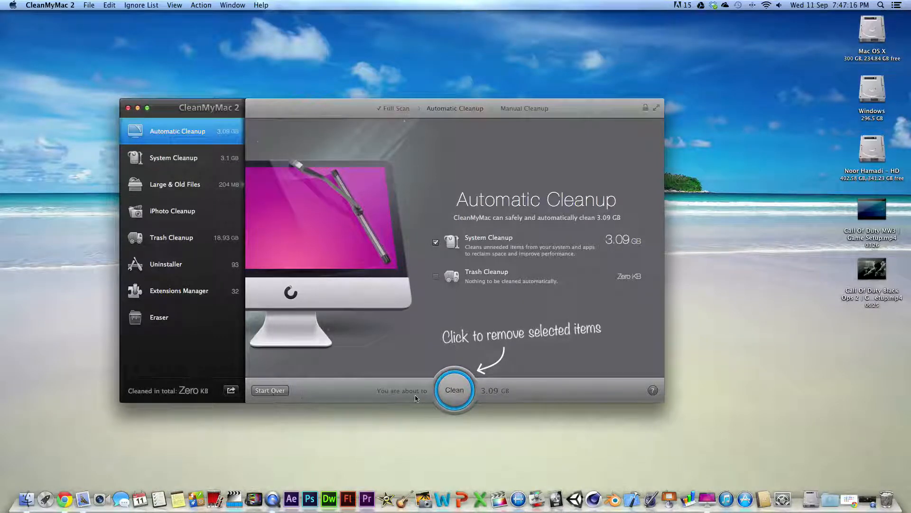
mouse_move(589, 346)
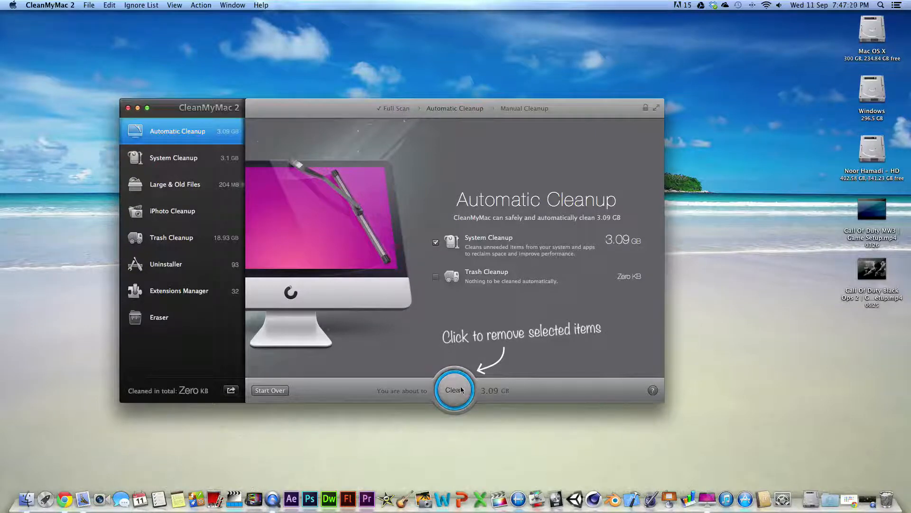
Step: Start cleaning the 3.09 GB of junk, closing Google Chrome when prompted
left_click(454, 389)
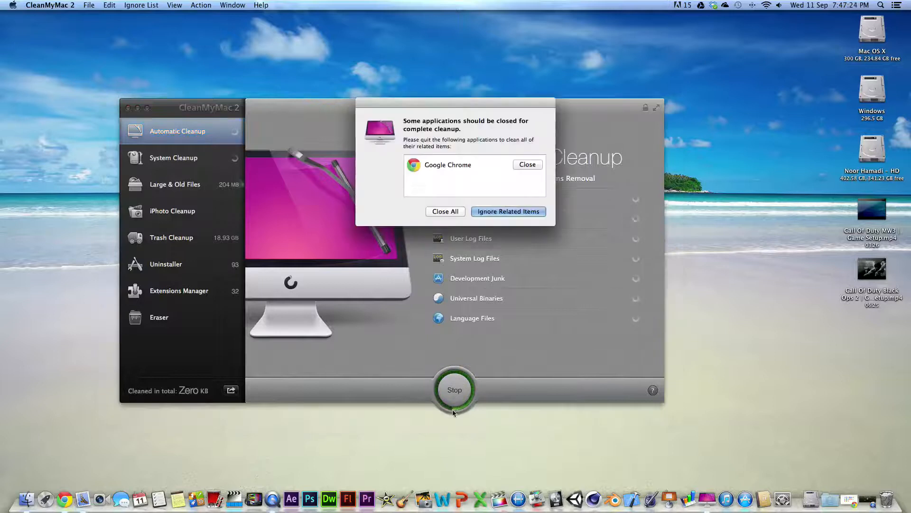
mouse_move(523, 172)
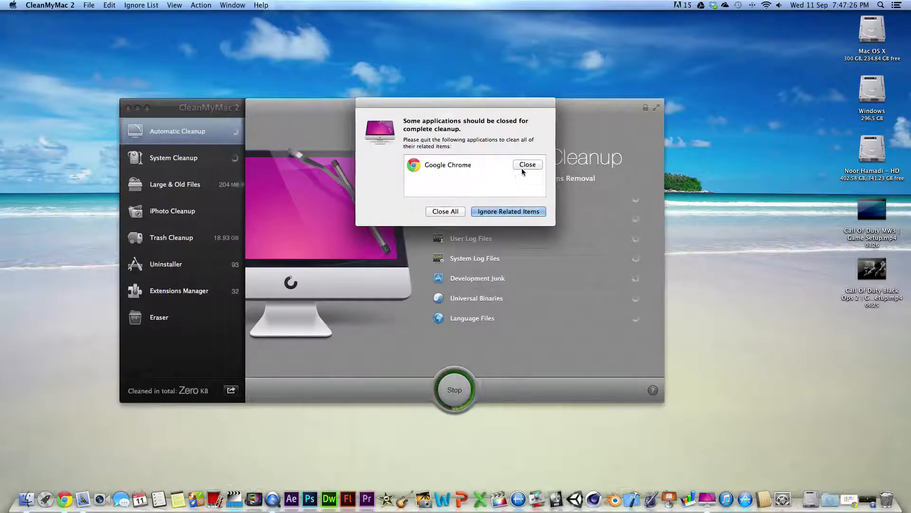
left_click(509, 211)
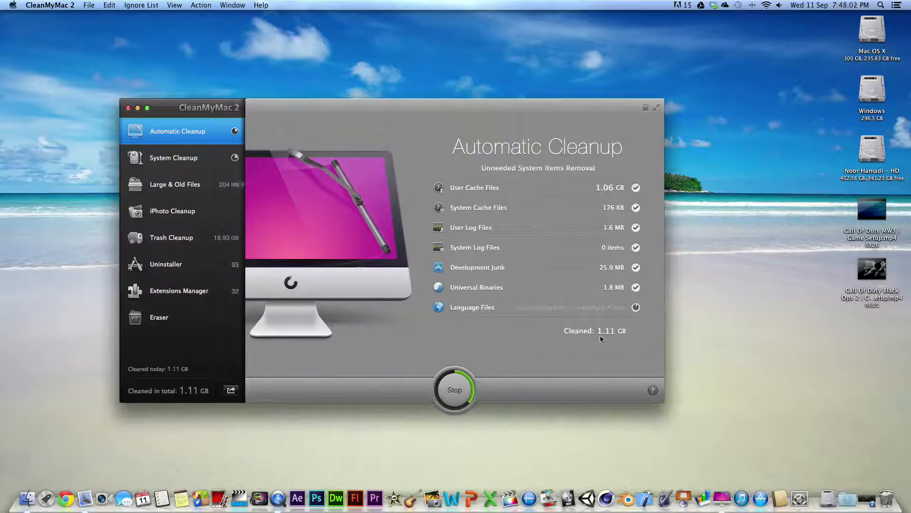
mouse_move(473, 330)
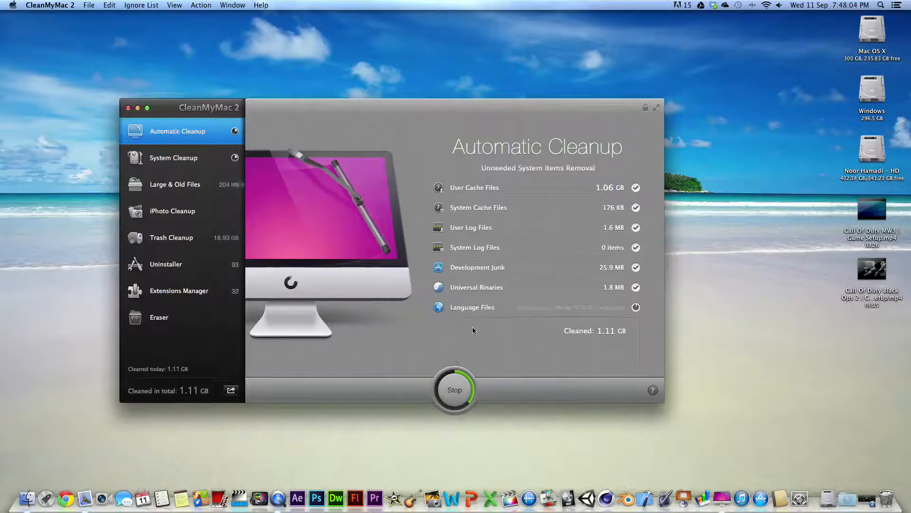
mouse_move(465, 321)
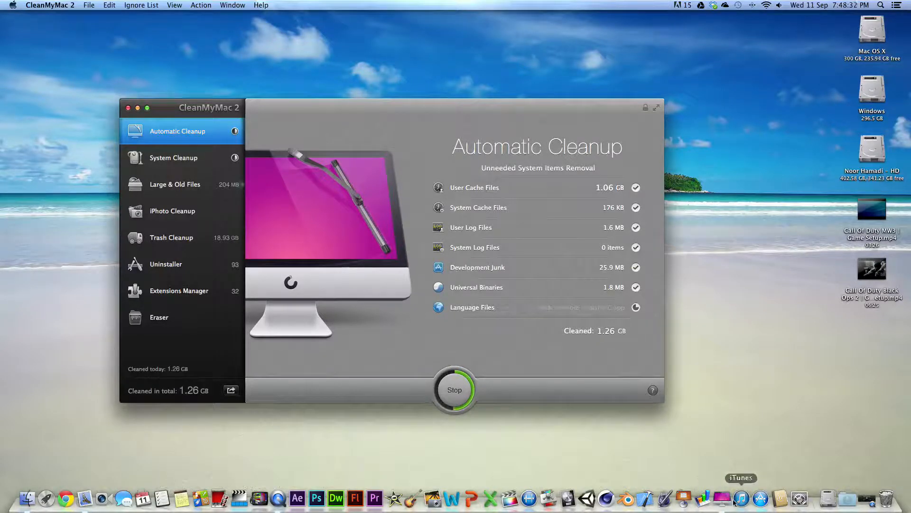
mouse_move(724, 500)
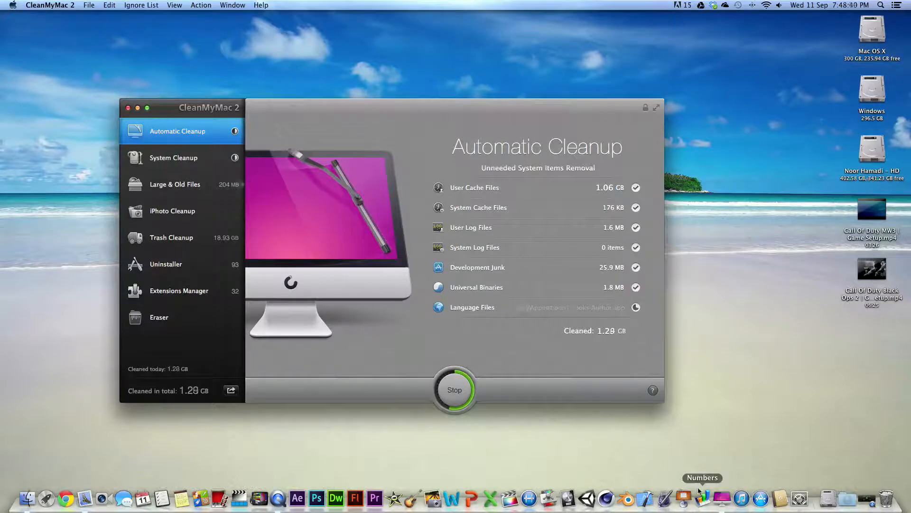
mouse_move(721, 491)
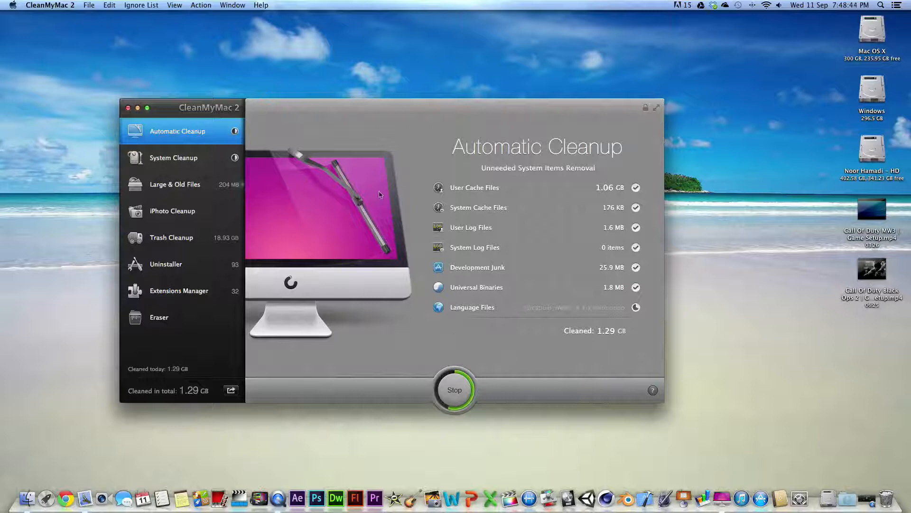
mouse_move(702, 502)
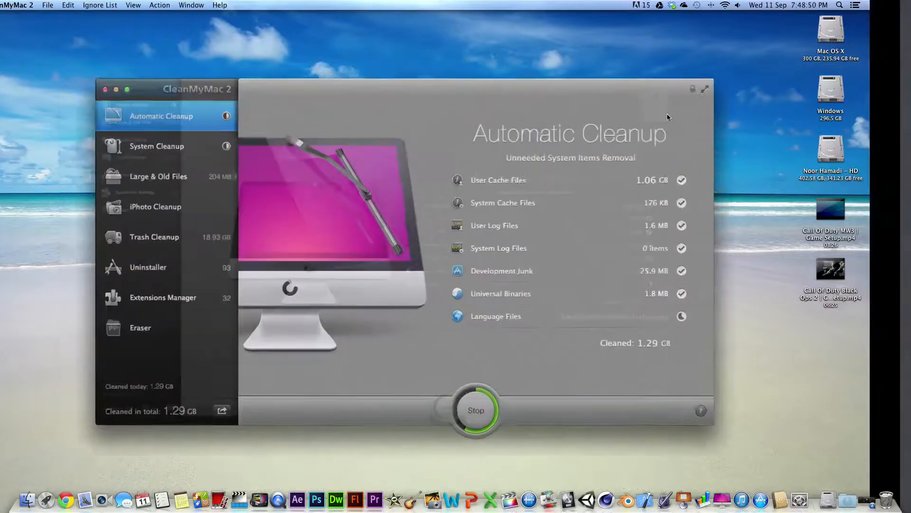
Step: Enlarge the cleanup window and let cleanup finish at 1.69 GB
left_click(705, 89)
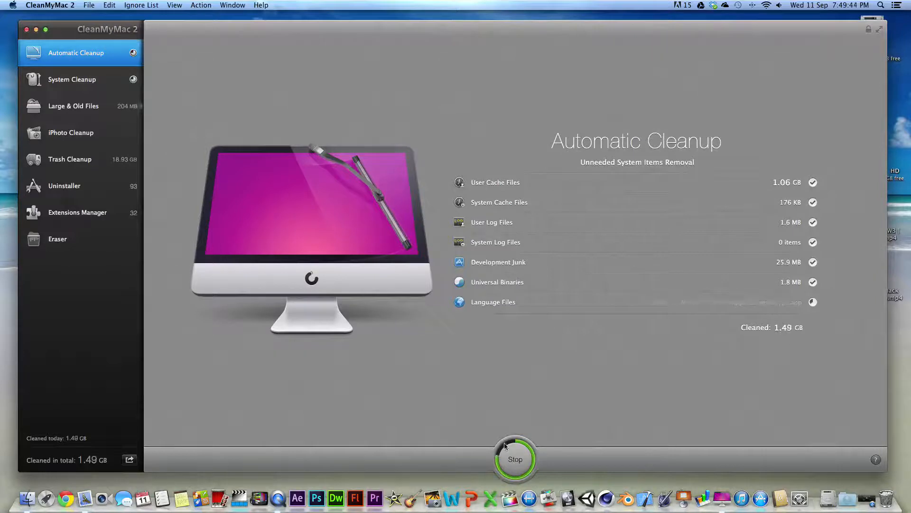
mouse_move(633, 394)
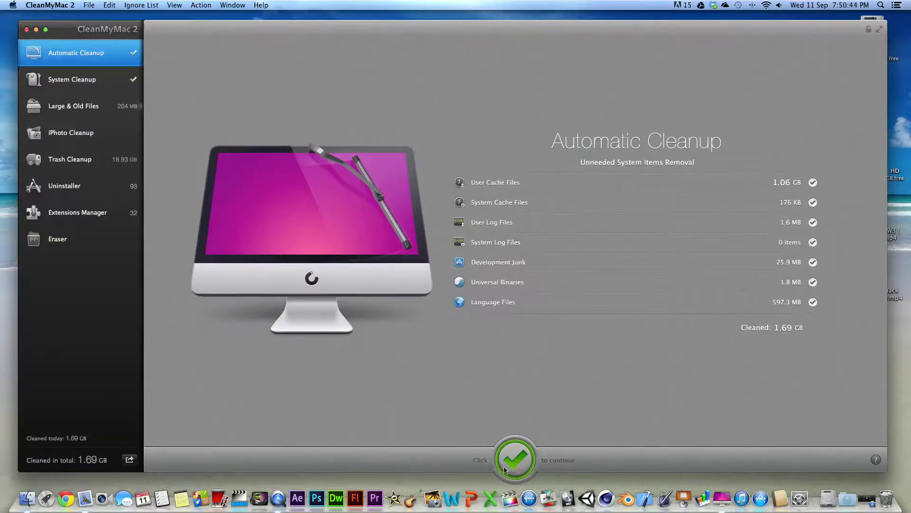
mouse_move(557, 481)
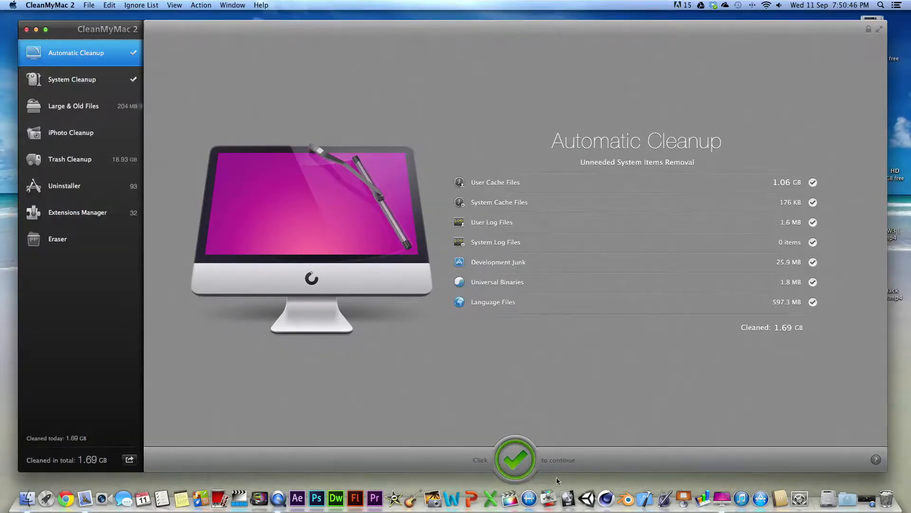
Step: Continue past the finished cleanup and browse the remaining Language Files list
left_click(514, 460)
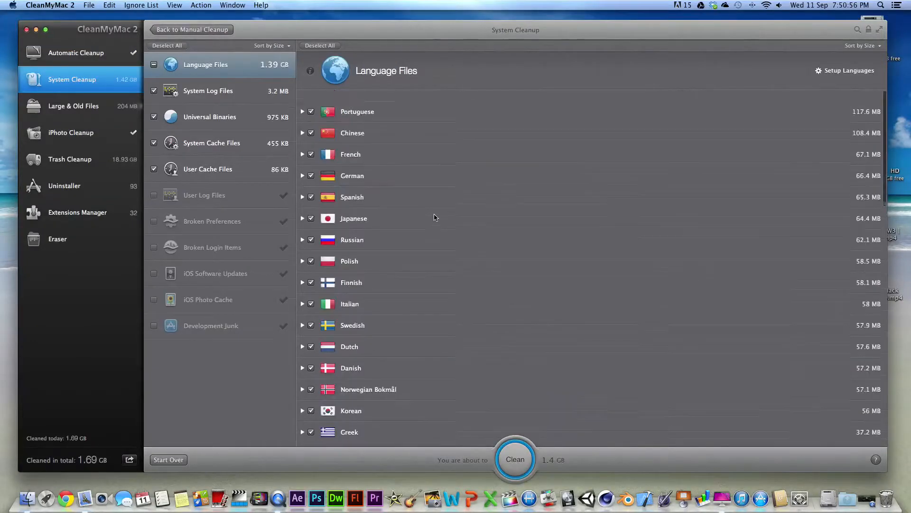
scroll("down", 3)
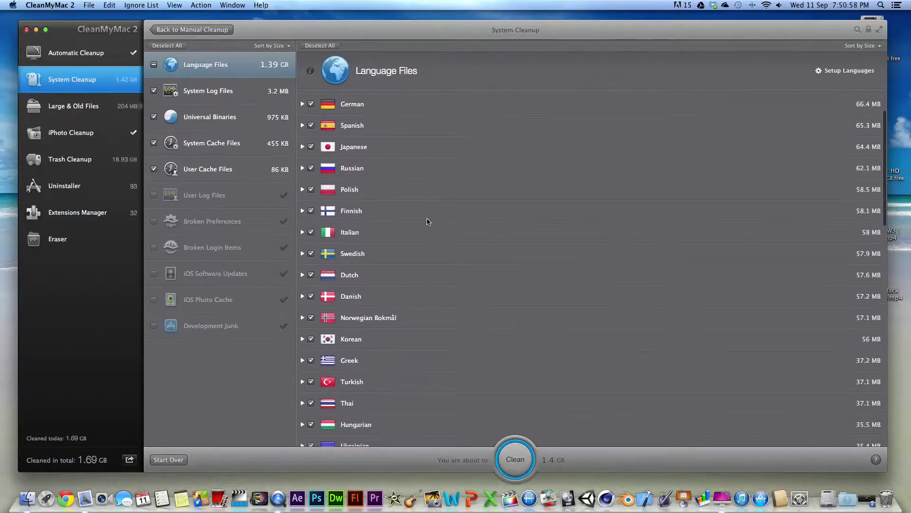
scroll("down", 3)
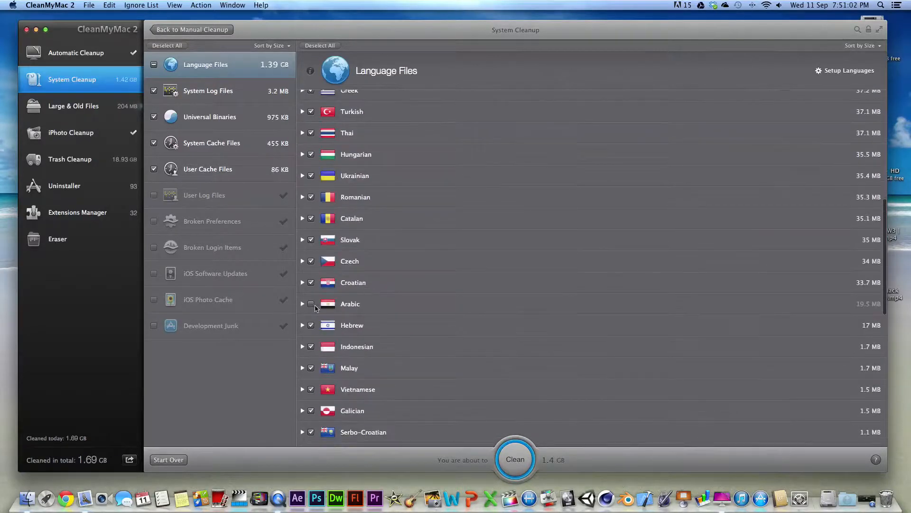
scroll("up", 3)
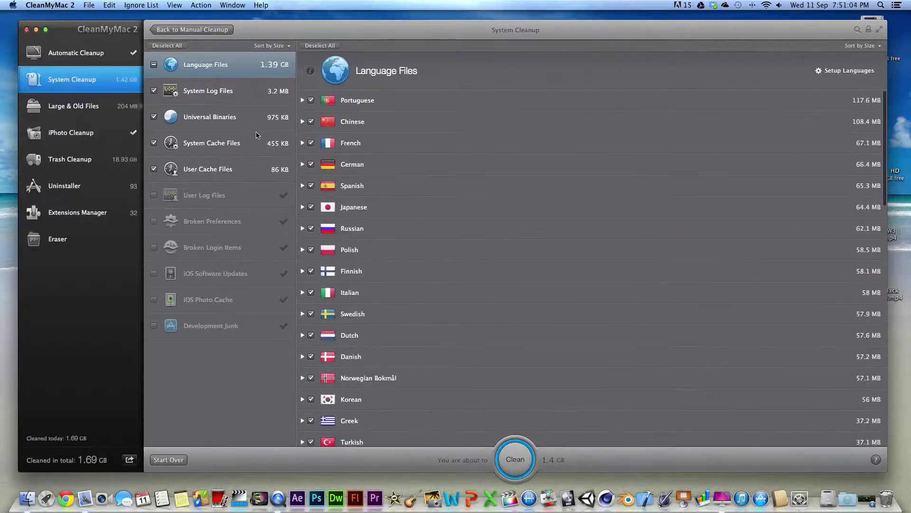
Step: Clean the remaining 1.4 GB of system junk in System Cleanup
left_click(515, 459)
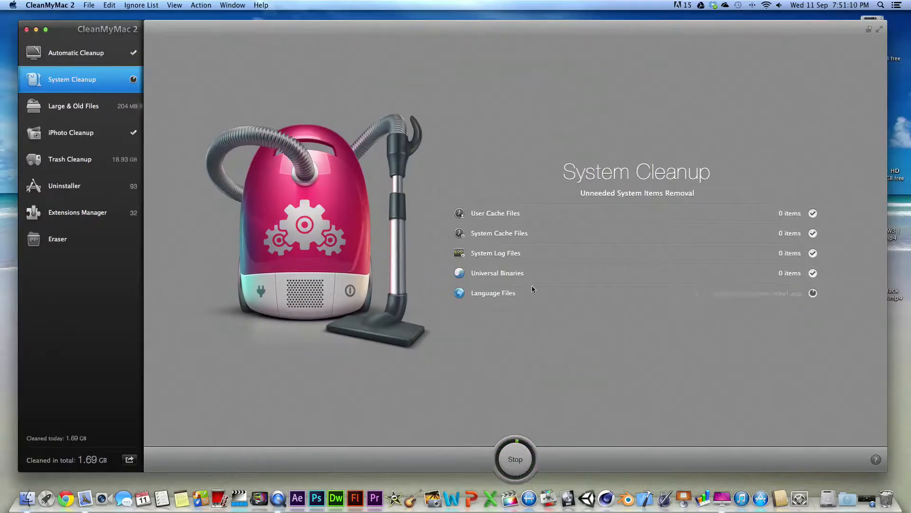
mouse_move(704, 333)
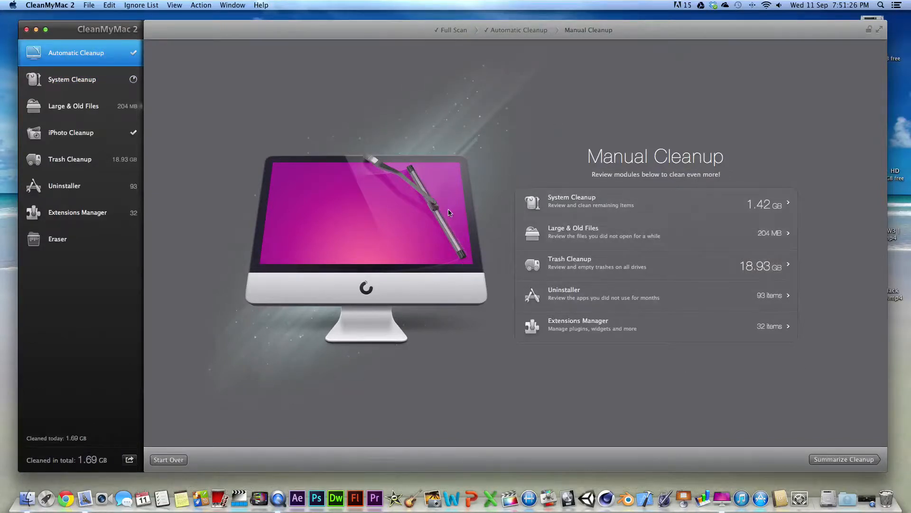
mouse_move(441, 323)
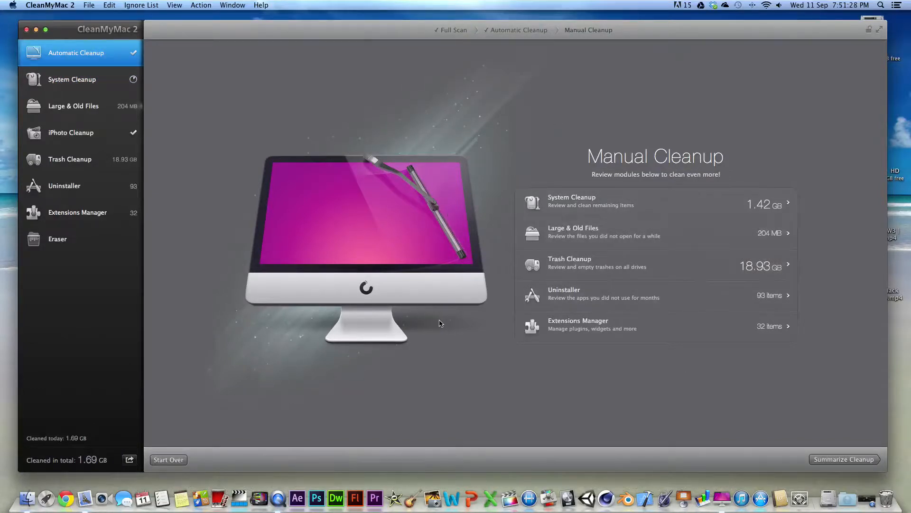
mouse_move(74, 64)
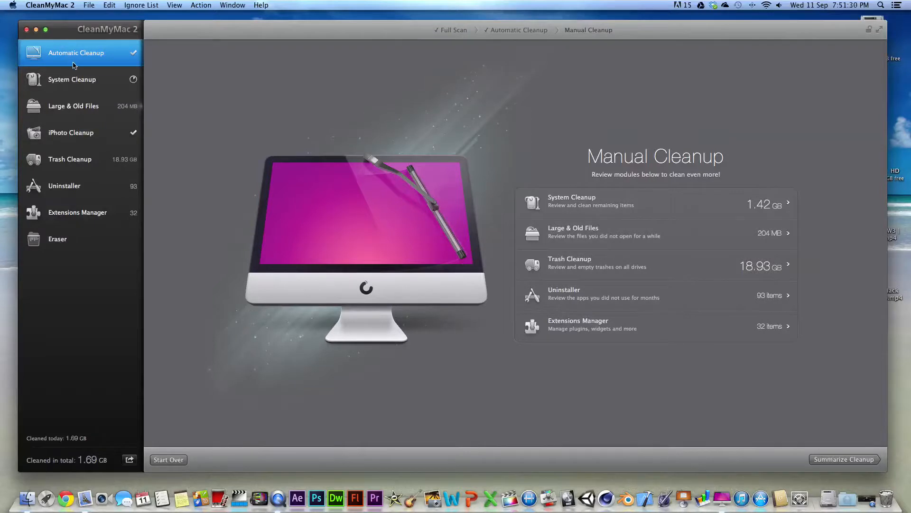
Step: Choose Quit CleanMyMac 2 from the app menu
left_click(14, 5)
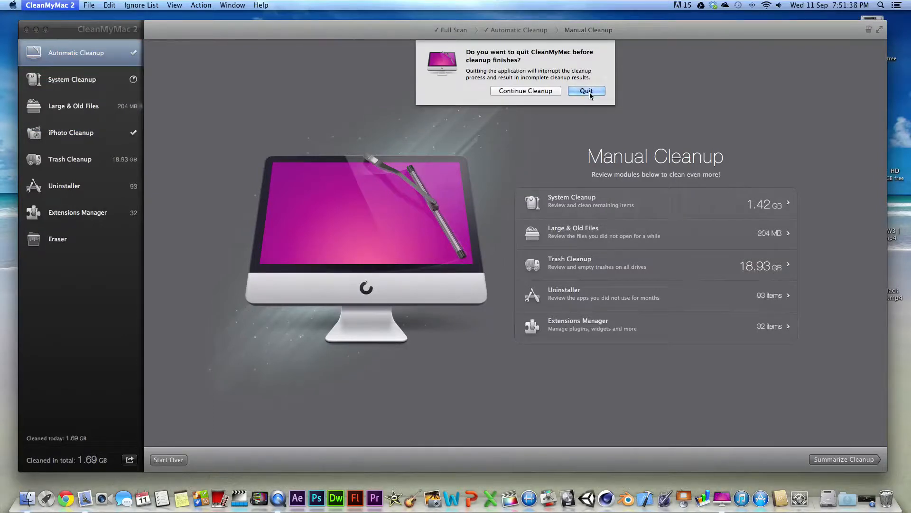
Step: Confirm quitting CleanMyMac 2 before the system cleanup finishes
left_click(587, 91)
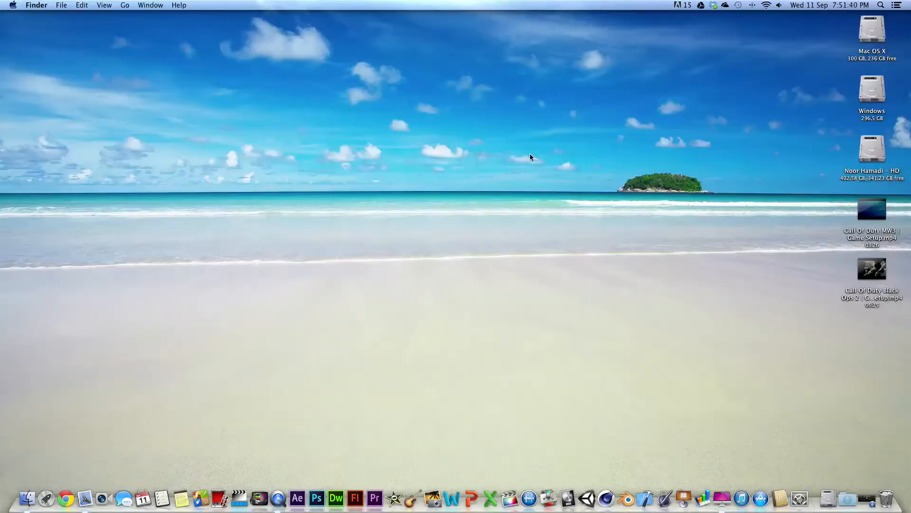
mouse_move(600, 320)
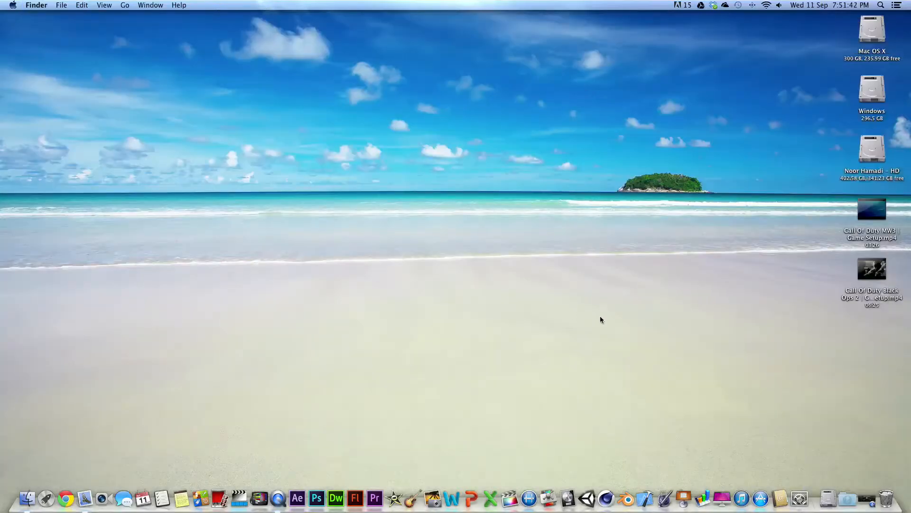
mouse_move(651, 390)
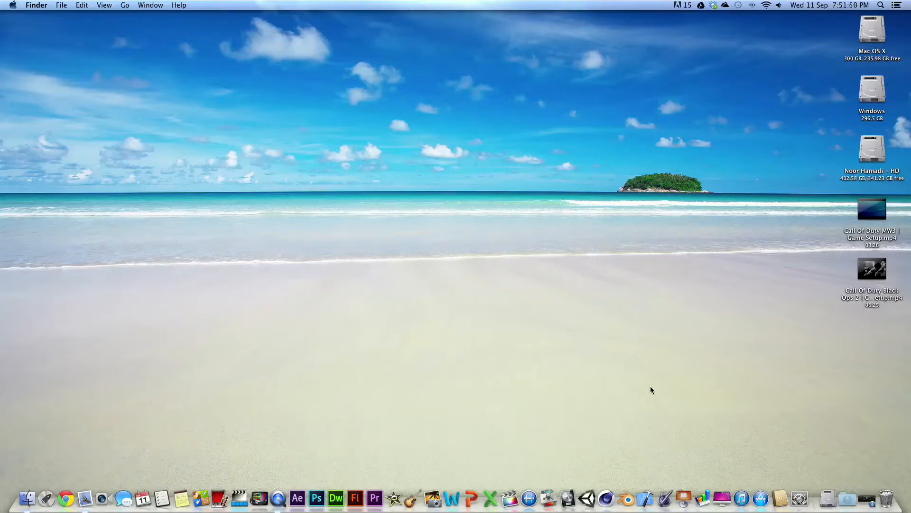
mouse_move(667, 399)
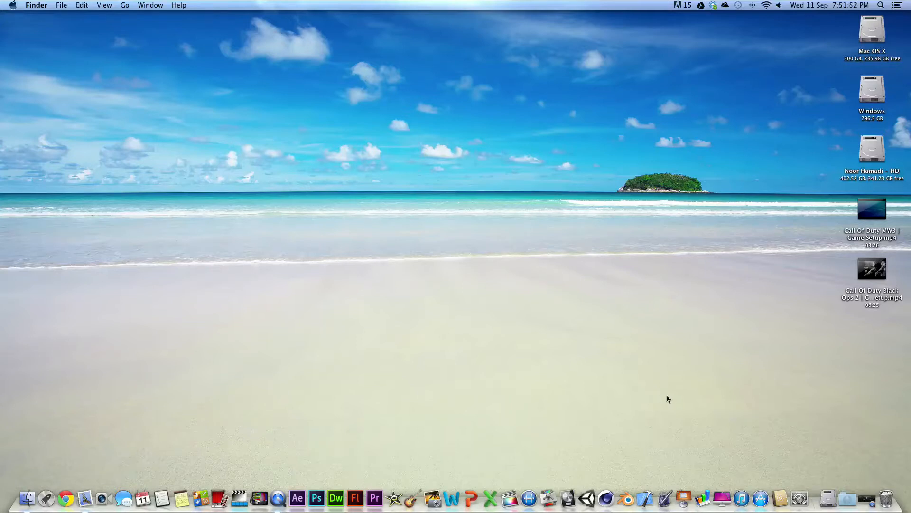
mouse_move(666, 400)
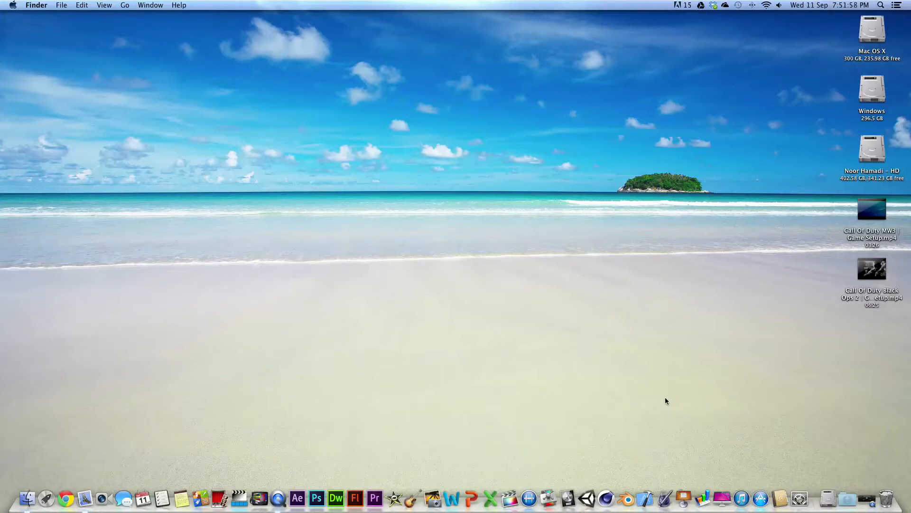
mouse_move(761, 504)
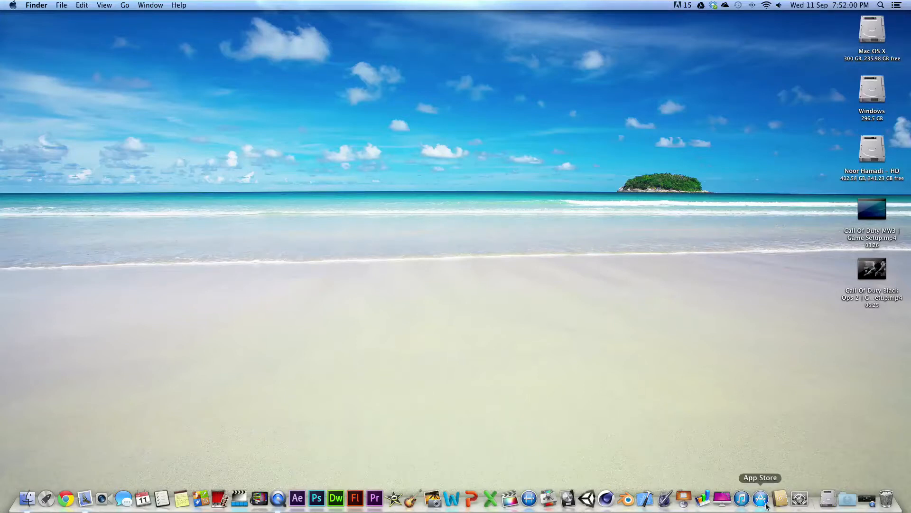